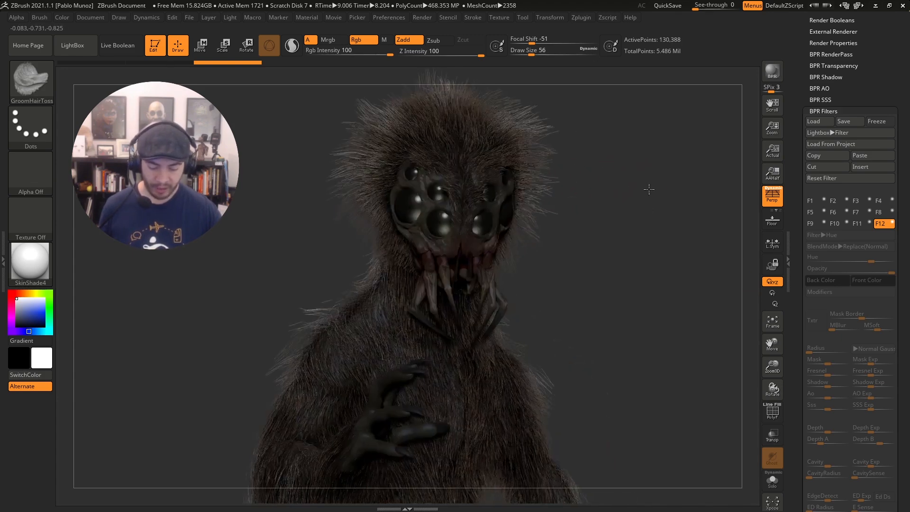
Render the furry spider-eyed creature with a BPR render from the right shelf.
left_click(772, 70)
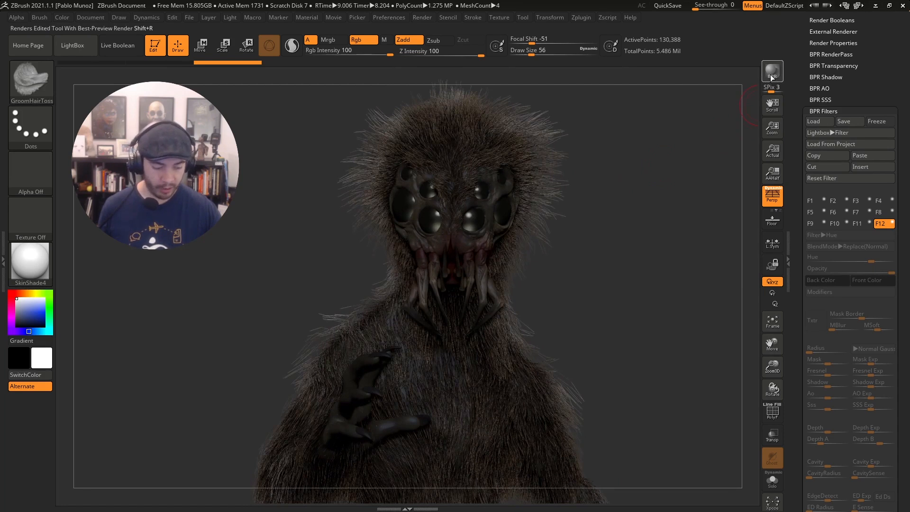
left_click(772, 71)
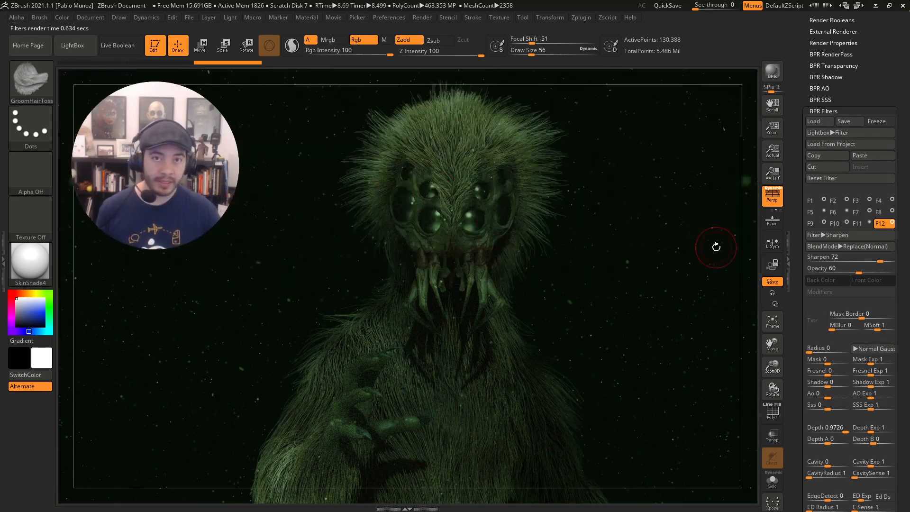
mouse_move(645, 202)
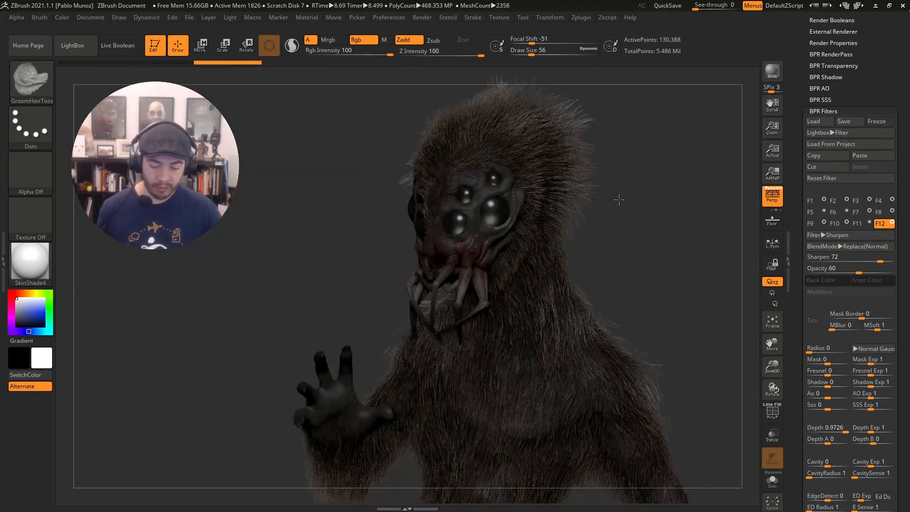
Rotate the creature toward its side profile and re-render it with BPR.
left_click_drag(618, 200, 610, 163)
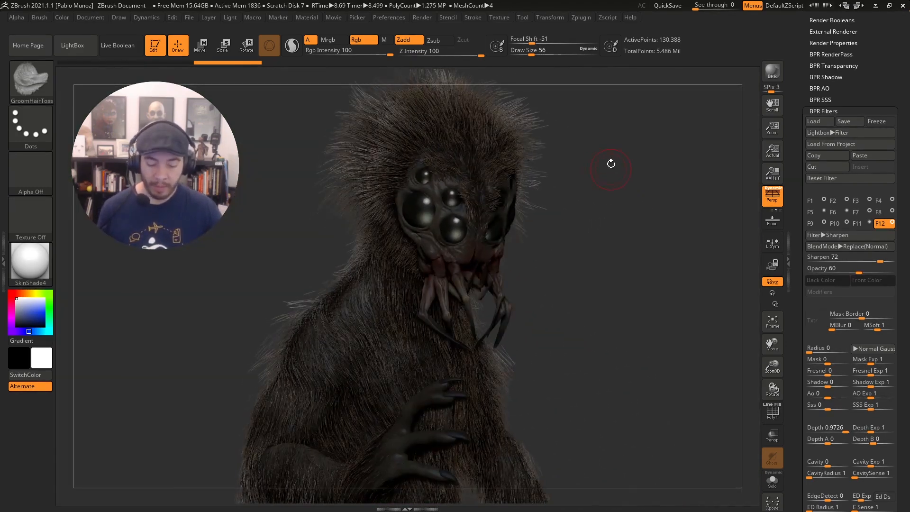
left_click_drag(610, 163, 739, 91)
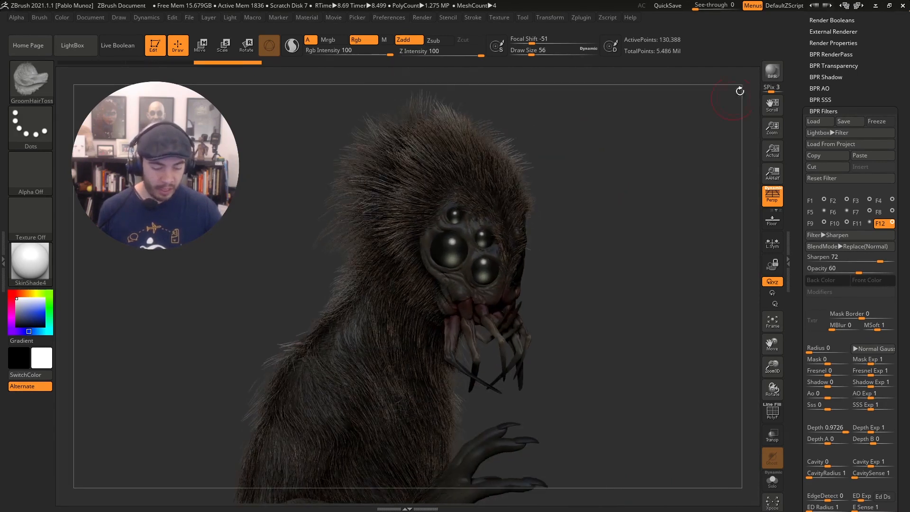
left_click(772, 71)
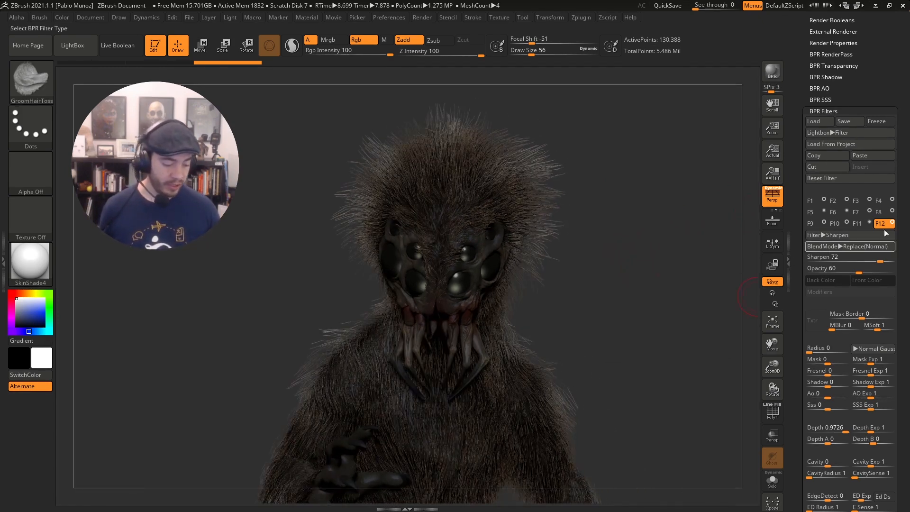
Show the F10 slot's Orton filter settings in Screen blend mode.
left_click(863, 200)
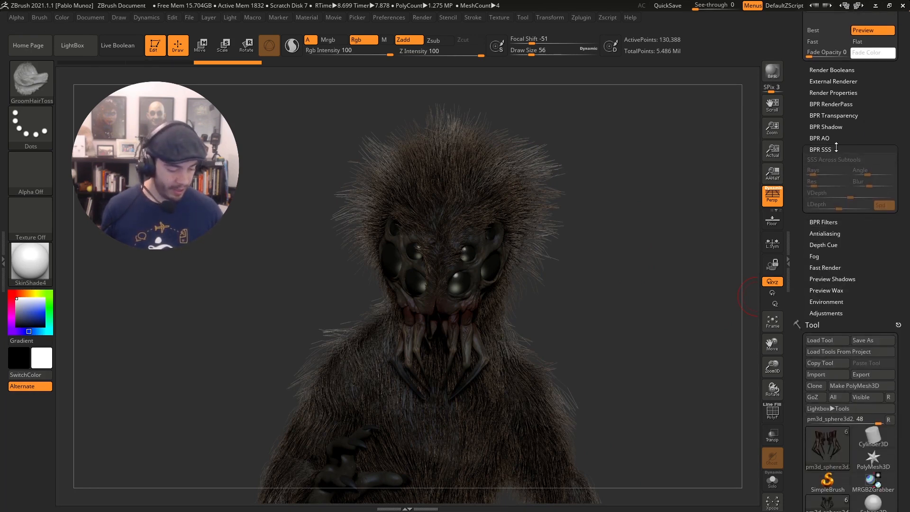
left_click(830, 112)
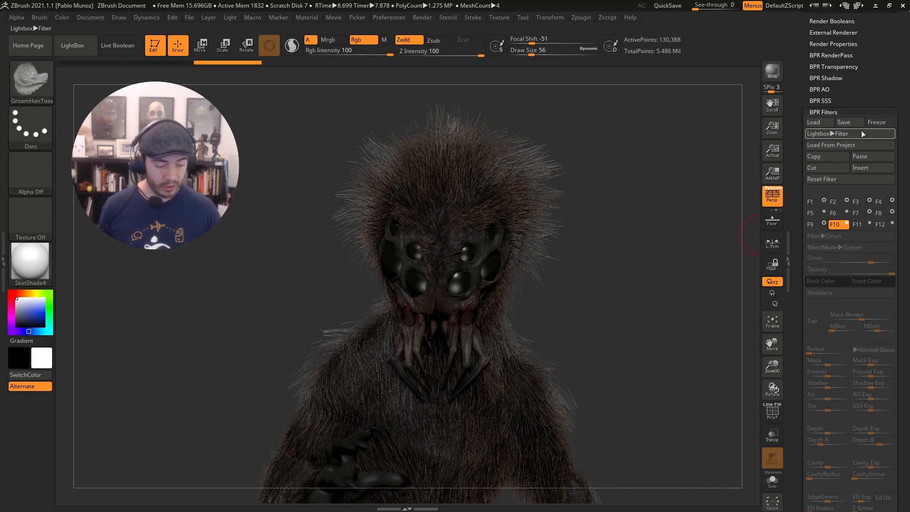
Load a saved filter preset from the Lightbox Filter library into slot ten.
left_click(75, 45)
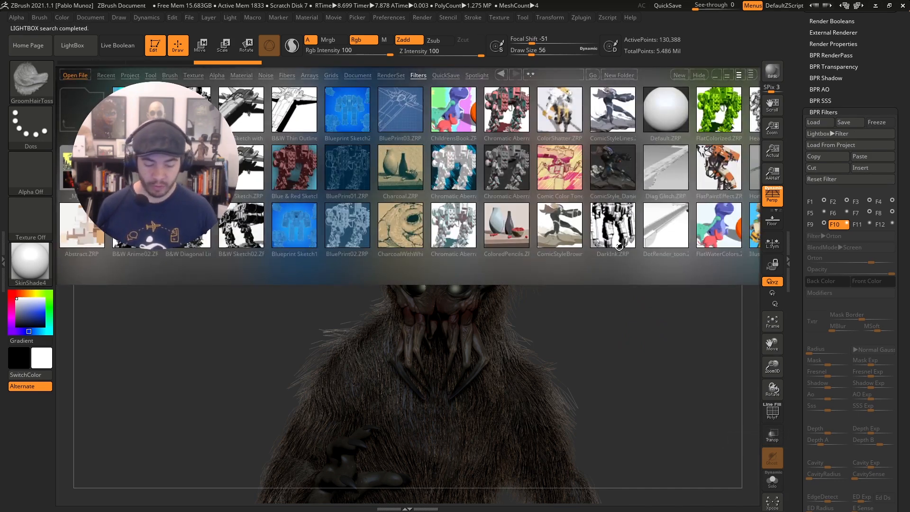
left_click(665, 110)
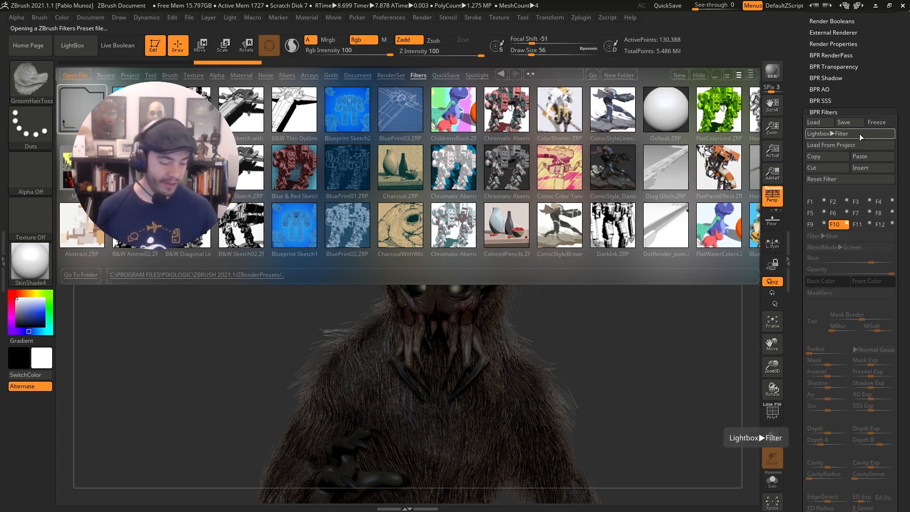
left_click(75, 45)
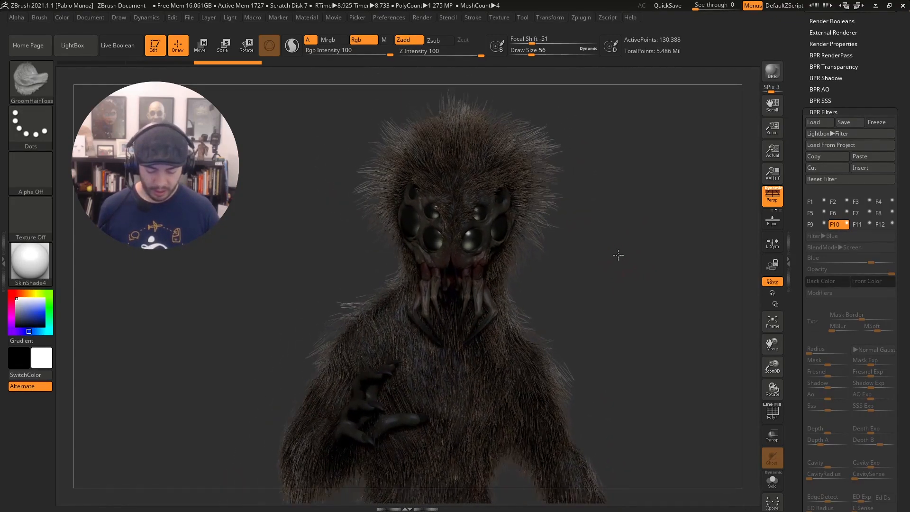
Turn the creature slightly and bring up the F1 Noise filter slot.
left_click_drag(618, 255, 615, 323)
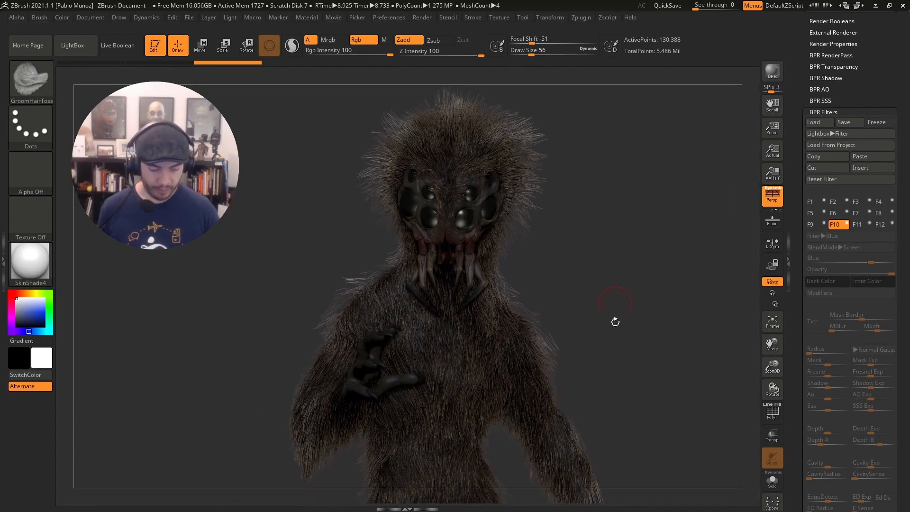
left_click(772, 71)
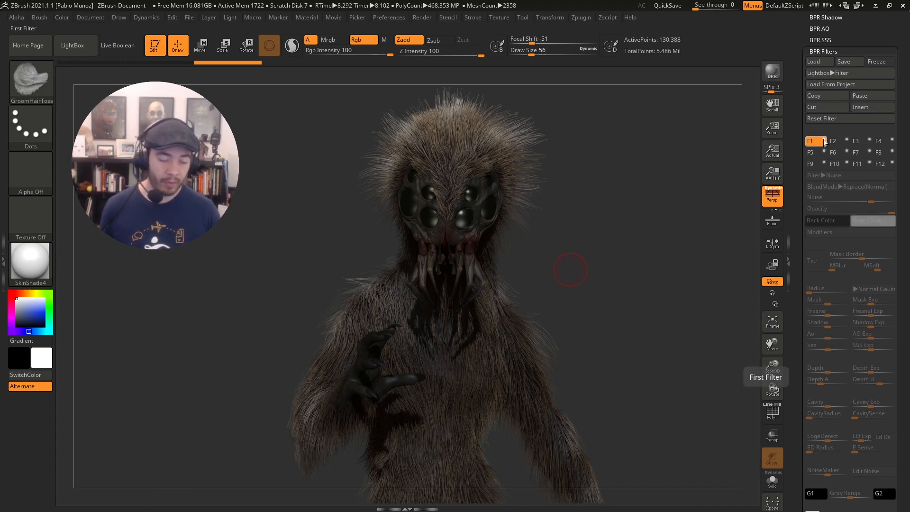
Enable the F1 Noise filter and lower its strength from 50 to 41.
left_click(834, 163)
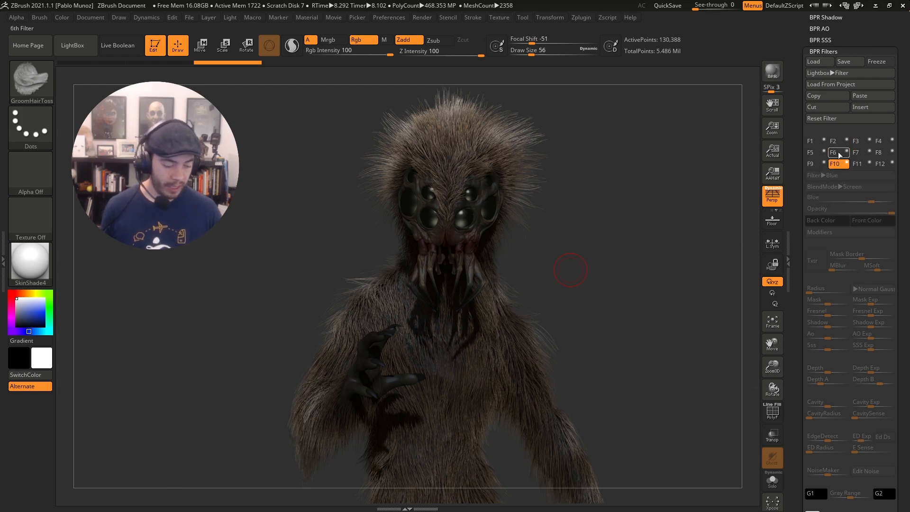
left_click(833, 140)
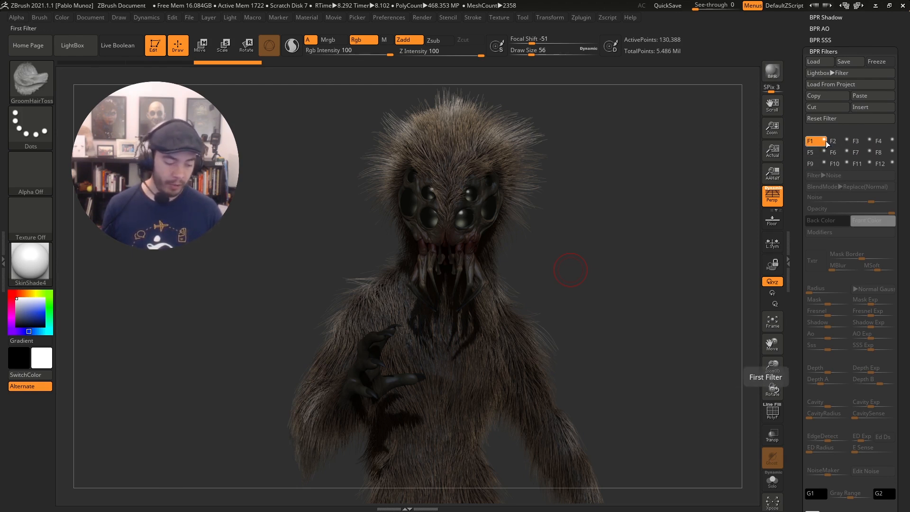
left_click(815, 140)
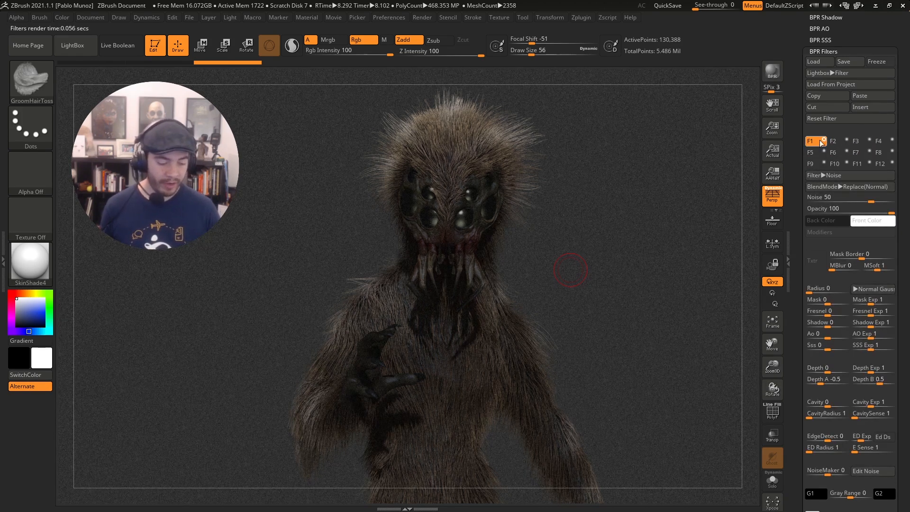
mouse_move(849, 176)
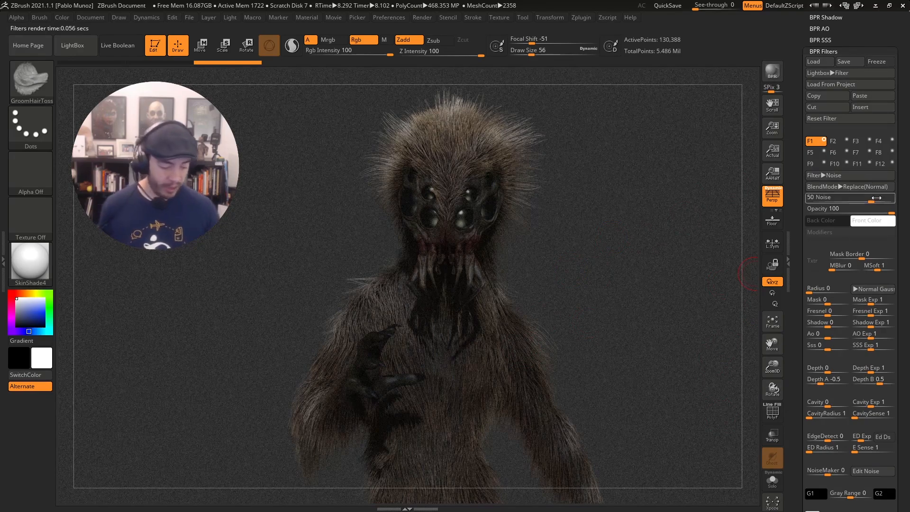
left_click_drag(819, 197, 864, 197)
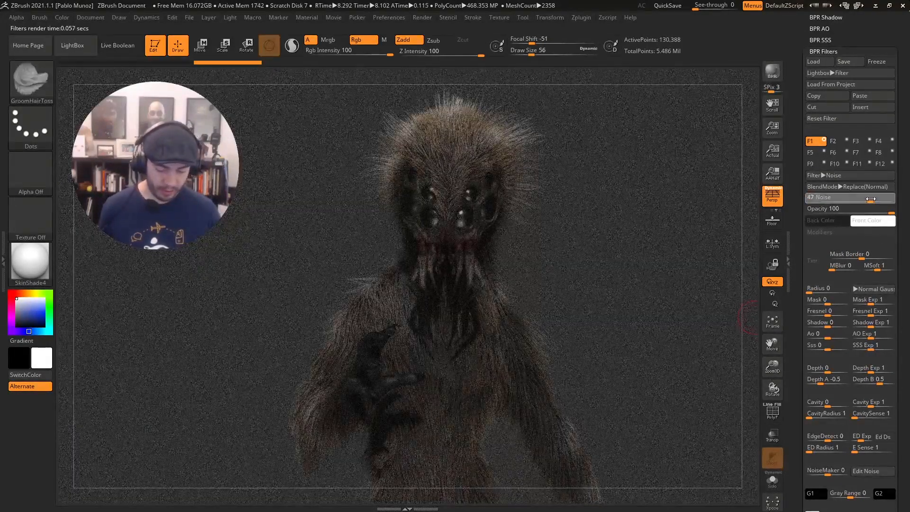
left_click_drag(864, 197, 861, 197)
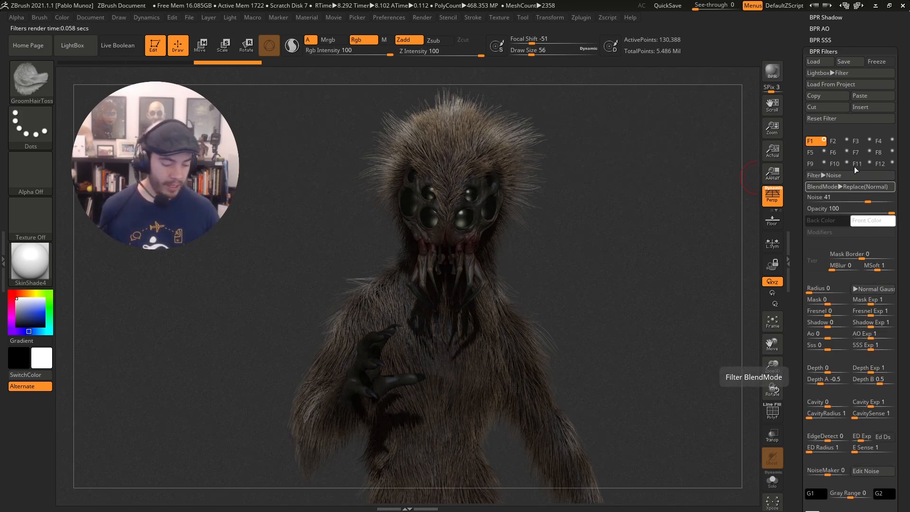
left_click(837, 141)
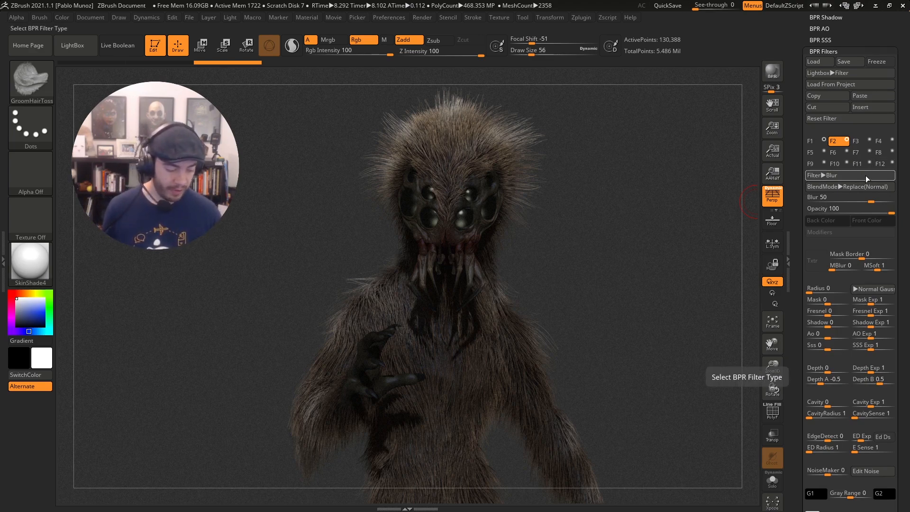
Set the F2 slot to a Texture Overlay filter at 50 with Overlay blending.
left_click(828, 175)
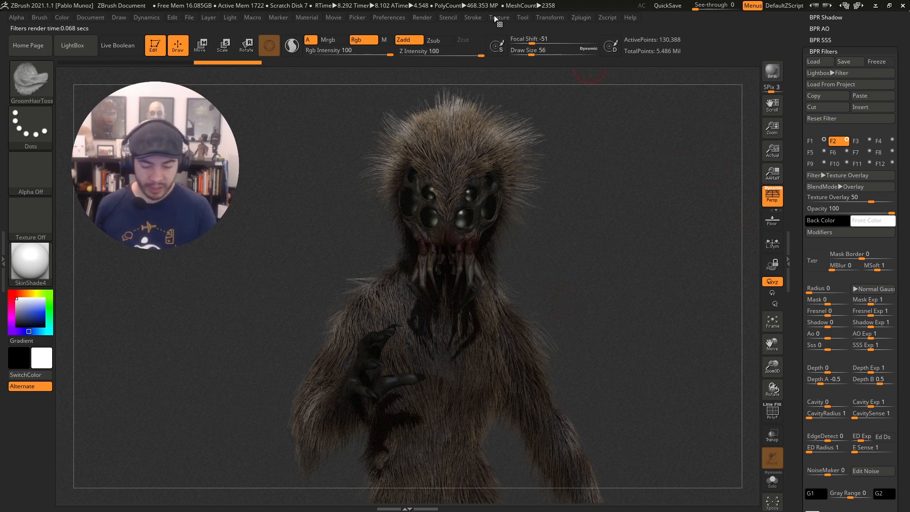
Load the starry speckle texture into the F2 Texture Overlay filter.
left_click(498, 17)
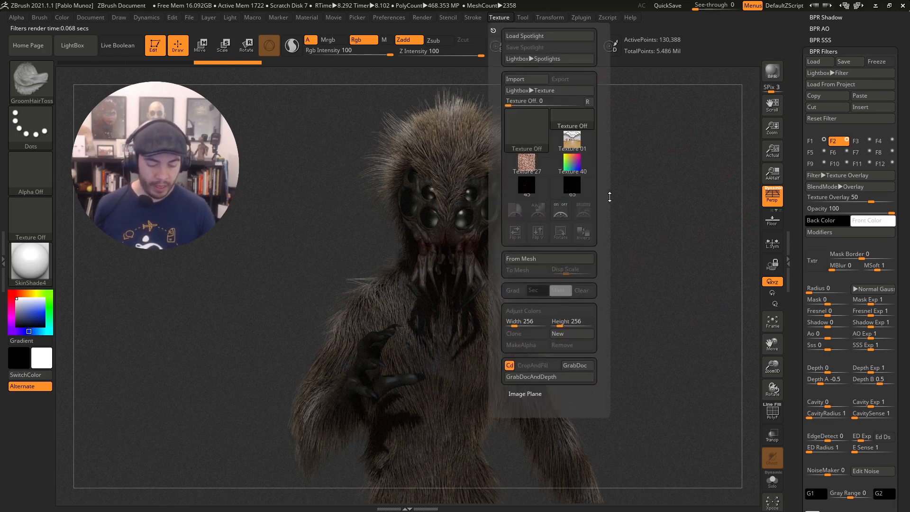
left_click(499, 17)
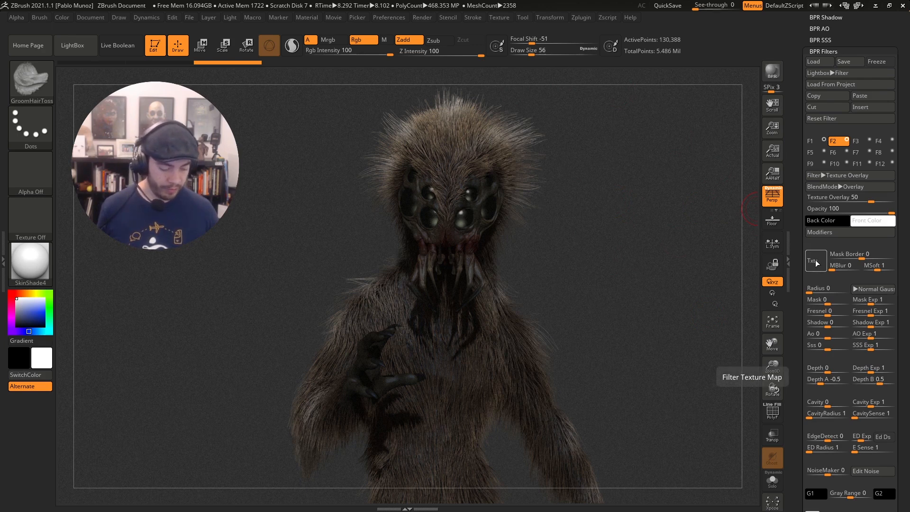
left_click(812, 261)
type("3")
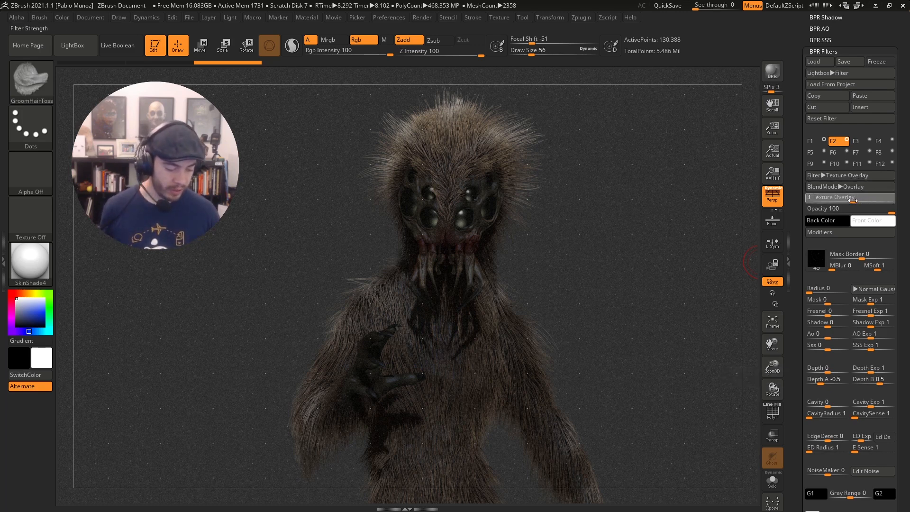
left_click(848, 196)
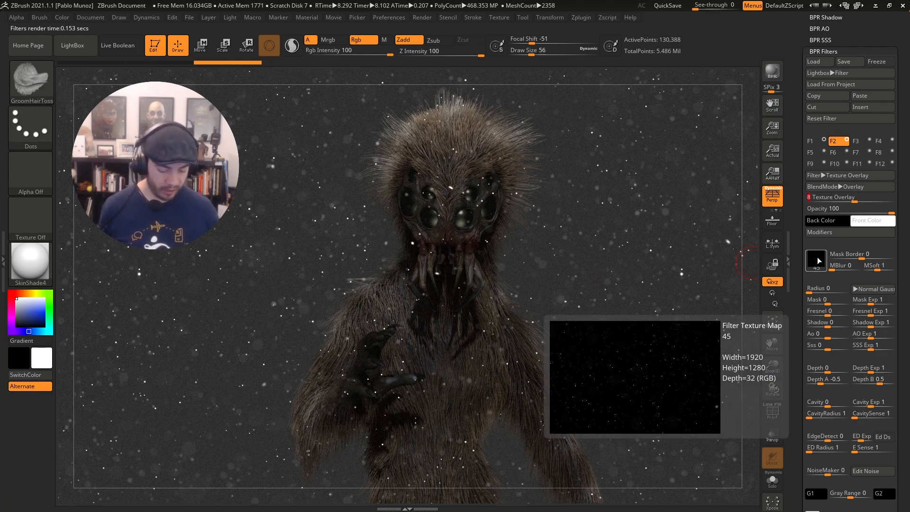
mouse_move(815, 260)
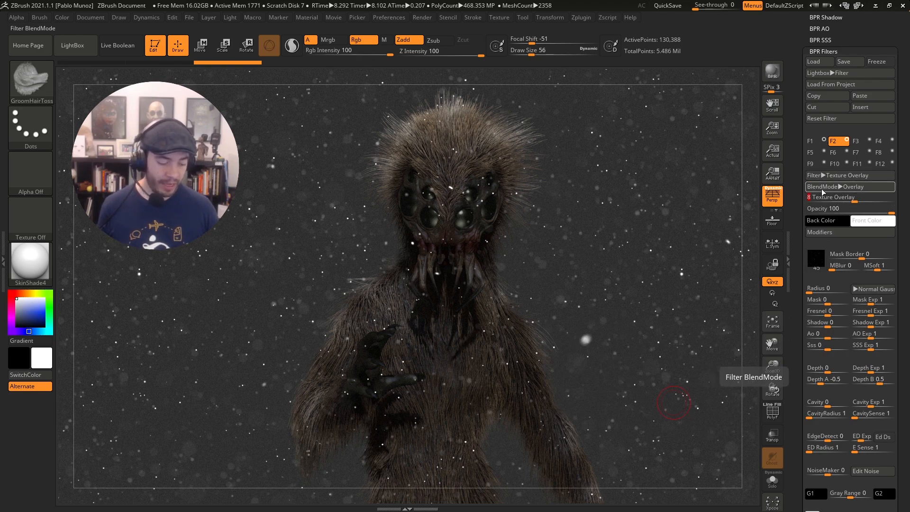
Try Add and Multiply blending on the dust overlay, then return it to Overlay.
left_click(821, 186)
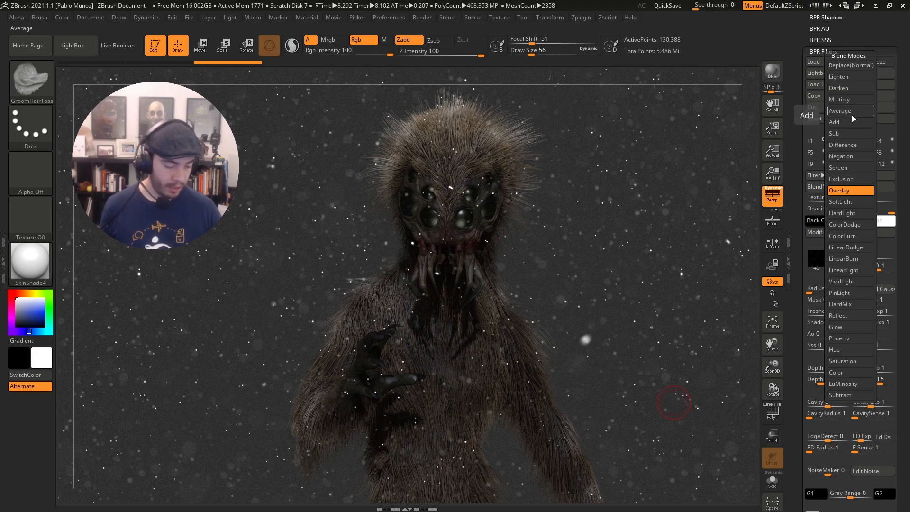
left_click(834, 122)
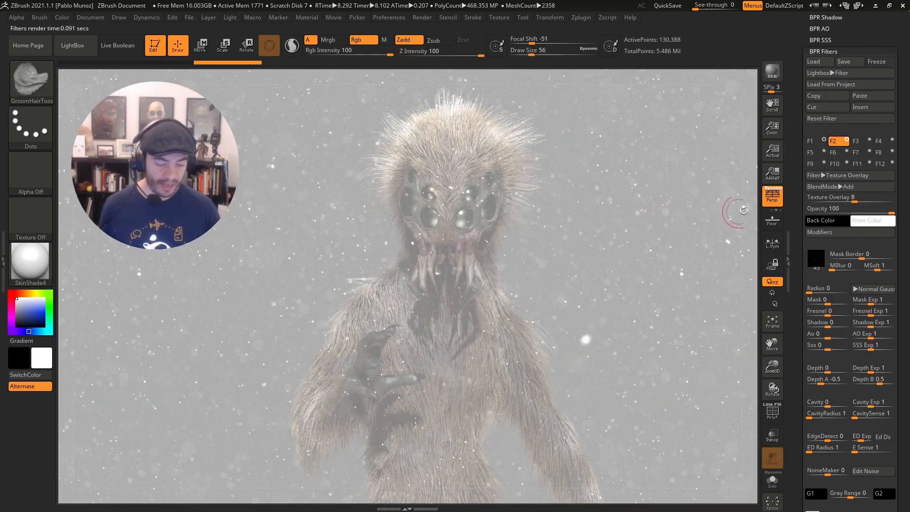
left_click(847, 186)
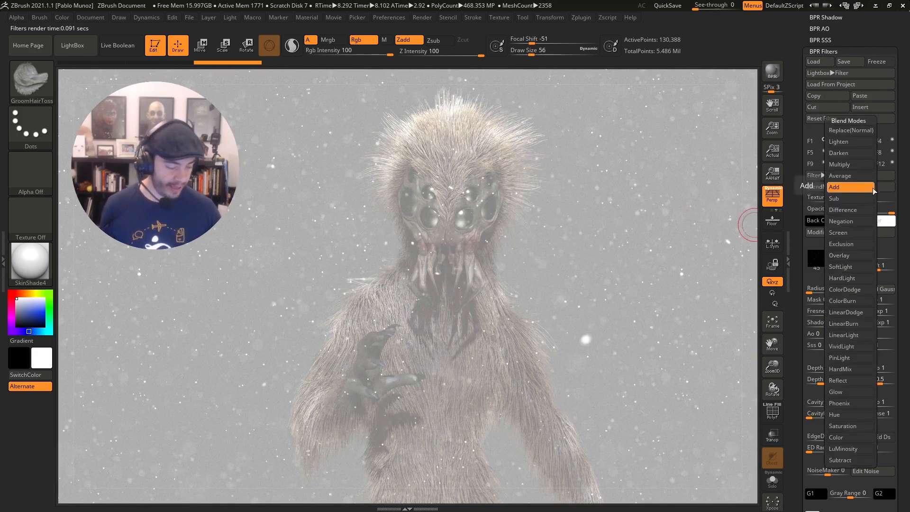
mouse_move(839, 164)
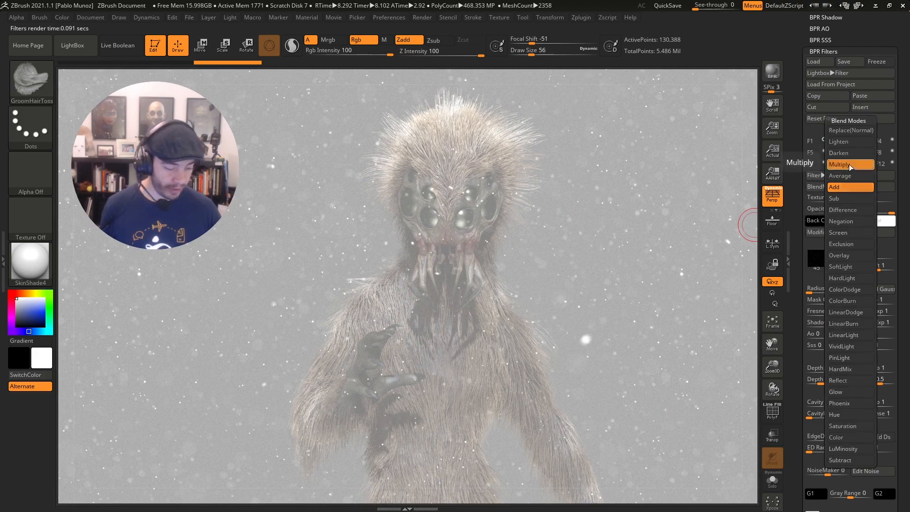
left_click(840, 165)
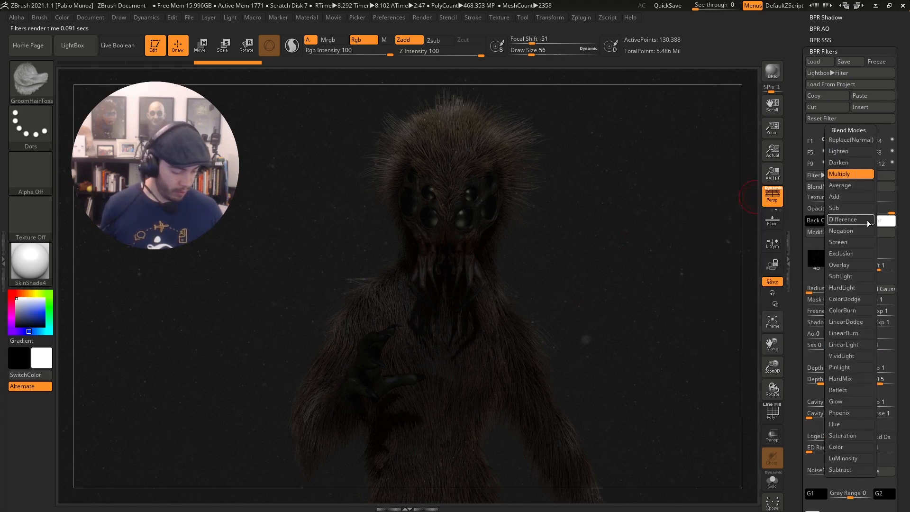
left_click(838, 264)
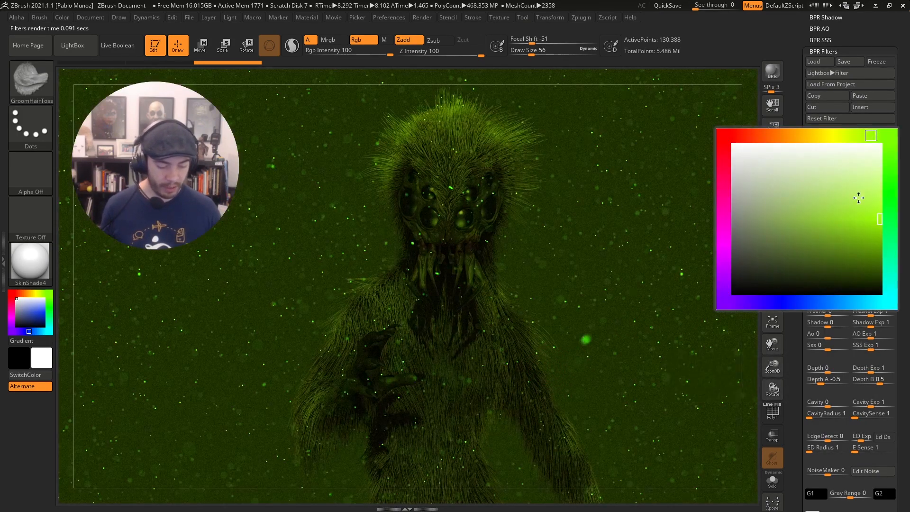
Try a dark green overlay Back Color, then set Fresnel to about -0.37.
left_click(845, 236)
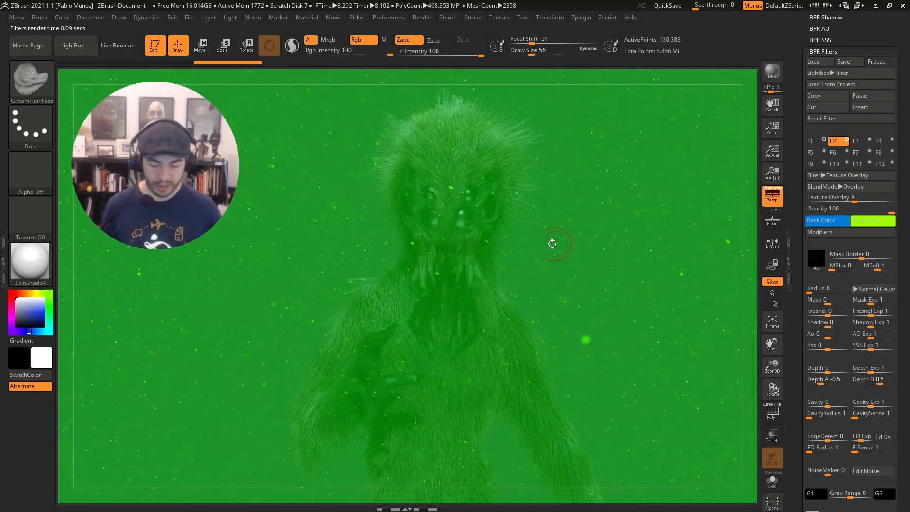
mouse_move(659, 259)
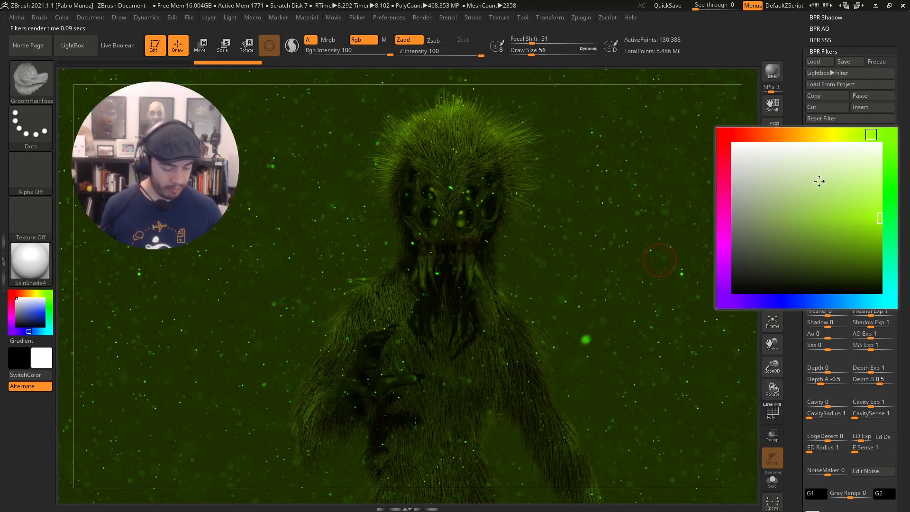
left_click(768, 171)
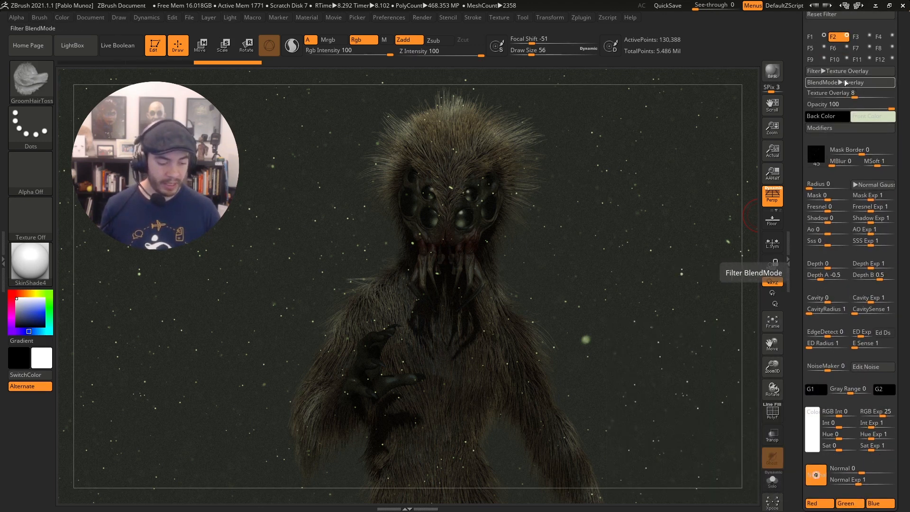
mouse_move(827, 195)
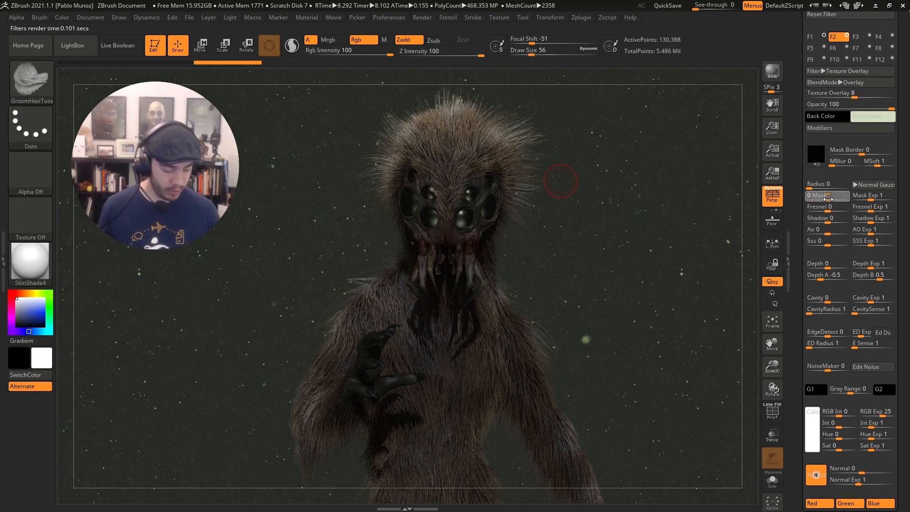
mouse_move(824, 206)
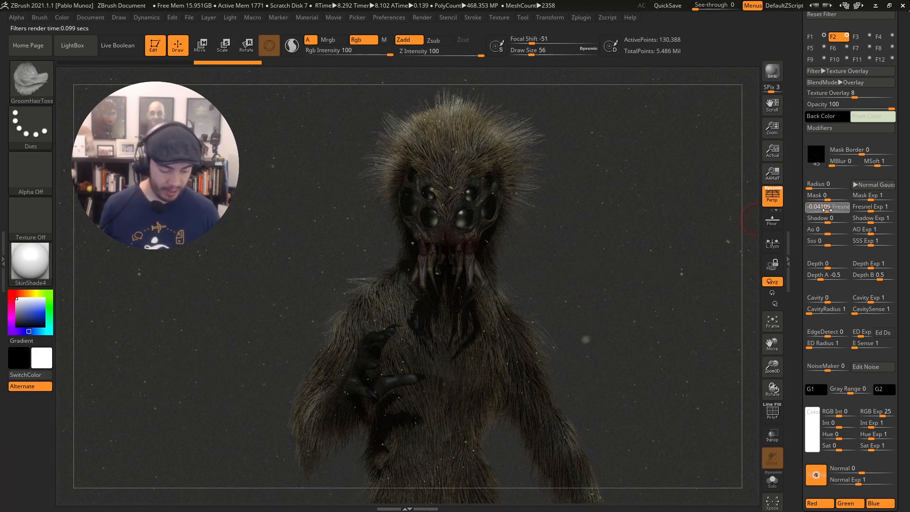
left_click_drag(825, 206, 819, 207)
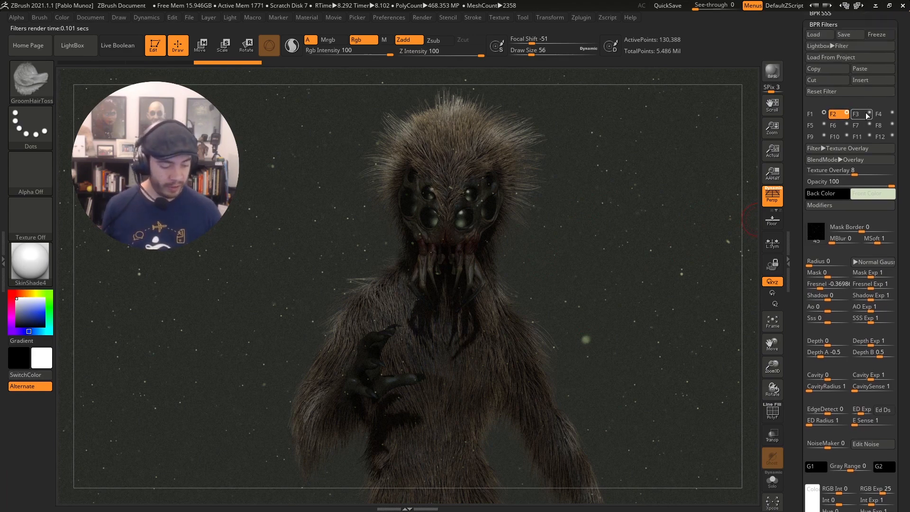
Make filter slot F3 a green Paint filter in Overlay blend at about 63 opacity.
left_click(847, 114)
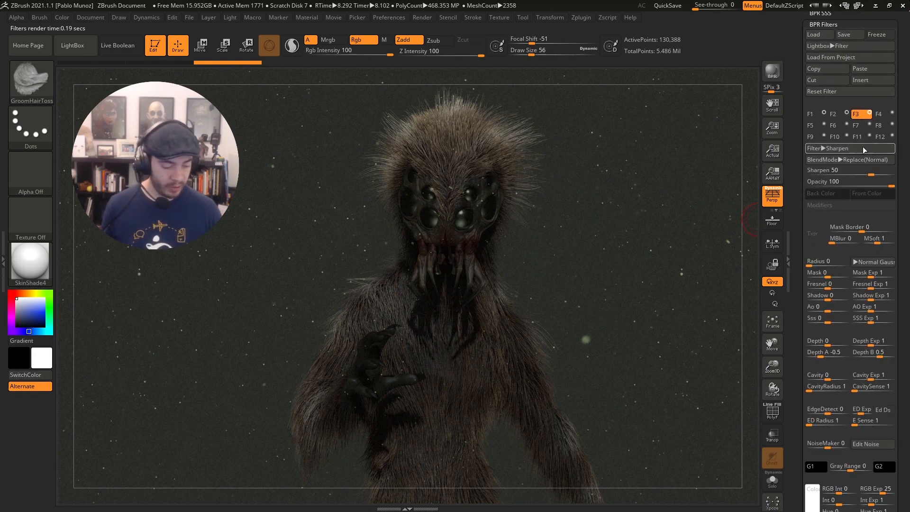
left_click(830, 148)
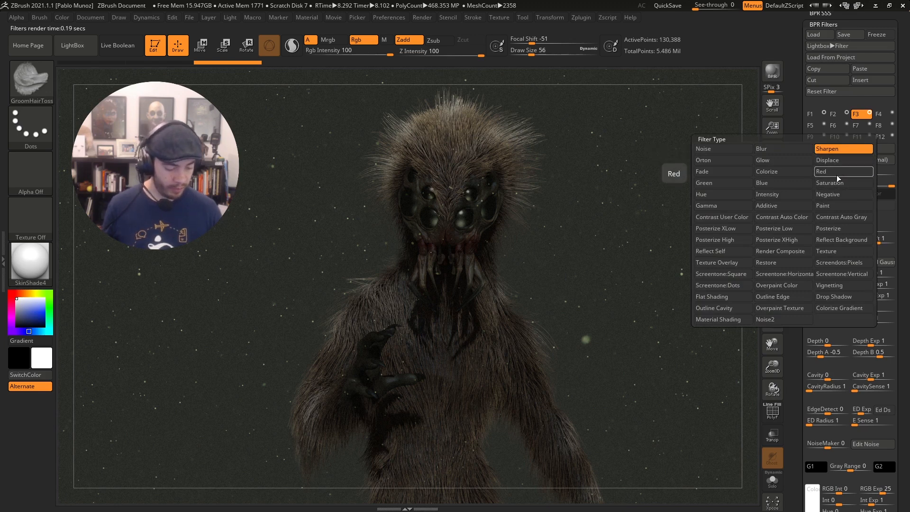
mouse_move(843, 216)
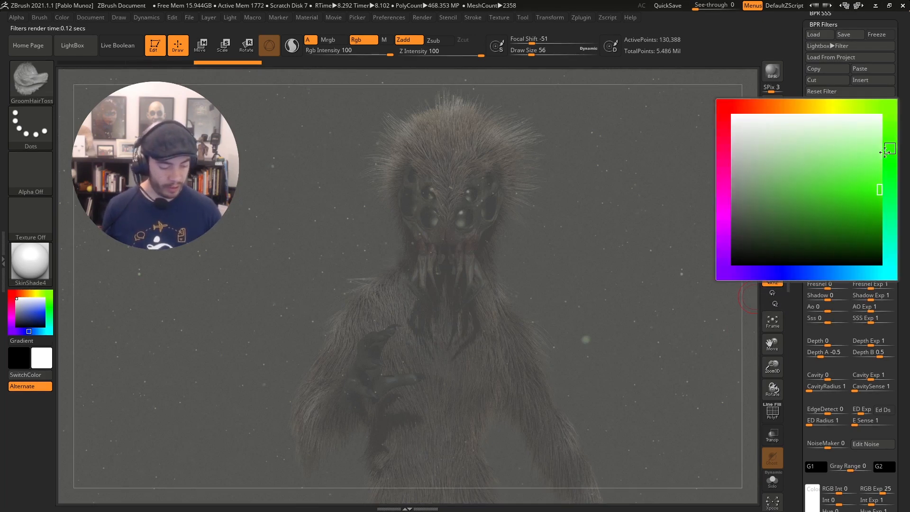
left_click(807, 185)
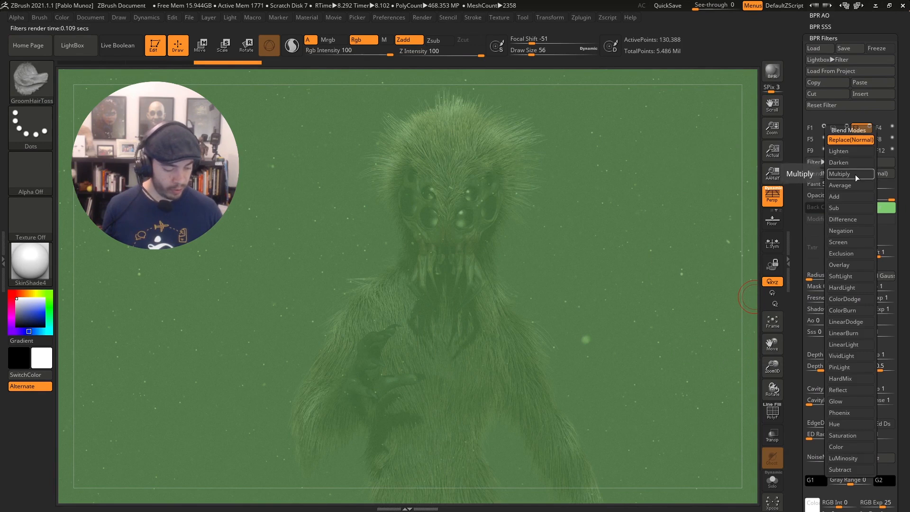
mouse_move(849, 265)
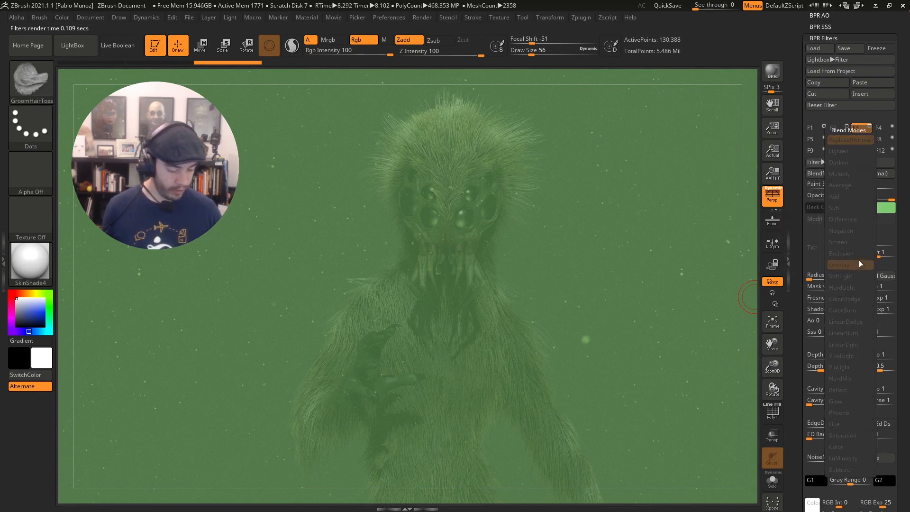
left_click(839, 264)
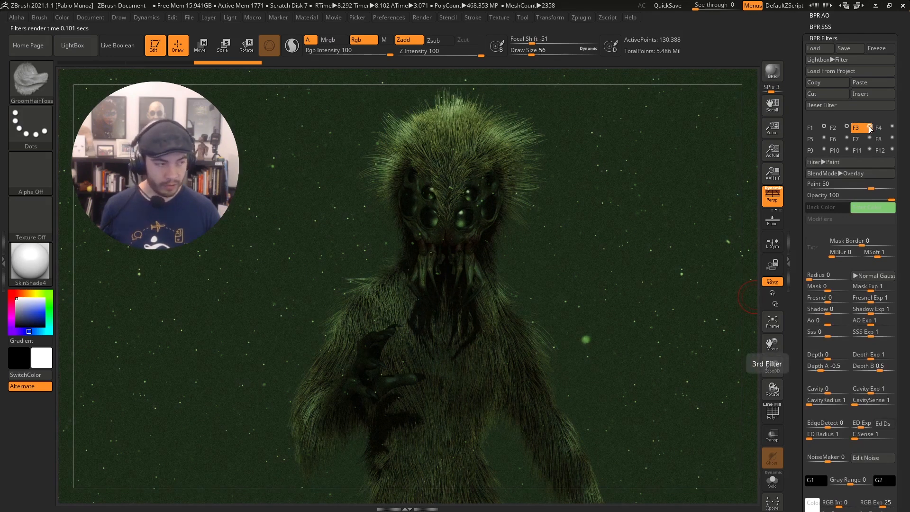
mouse_move(872, 207)
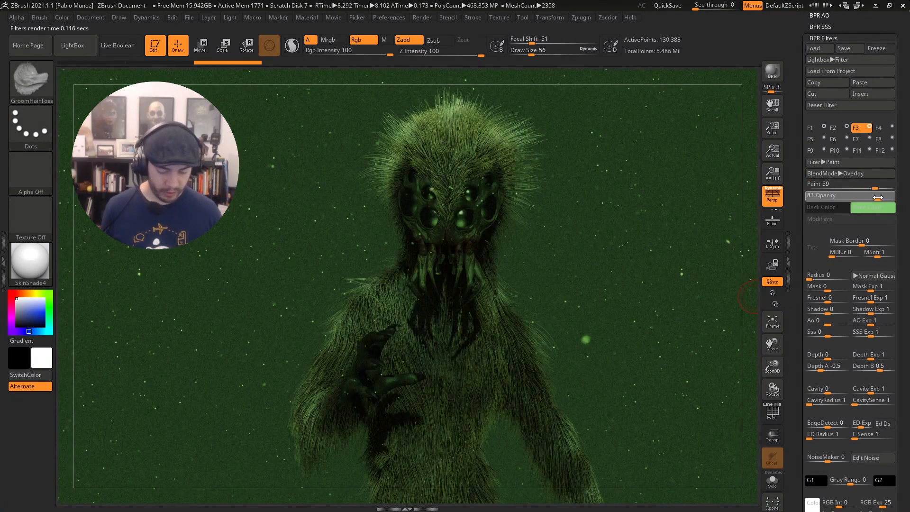
left_click_drag(871, 195, 859, 195)
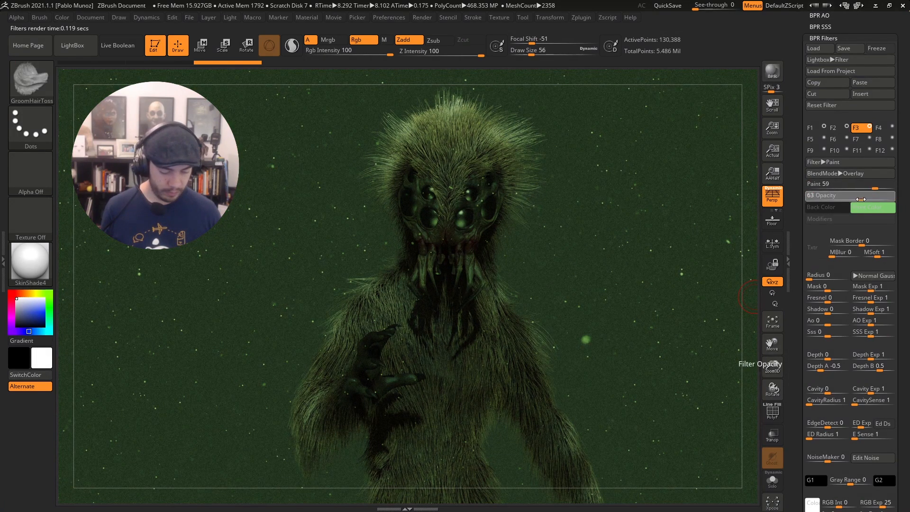
left_click(872, 207)
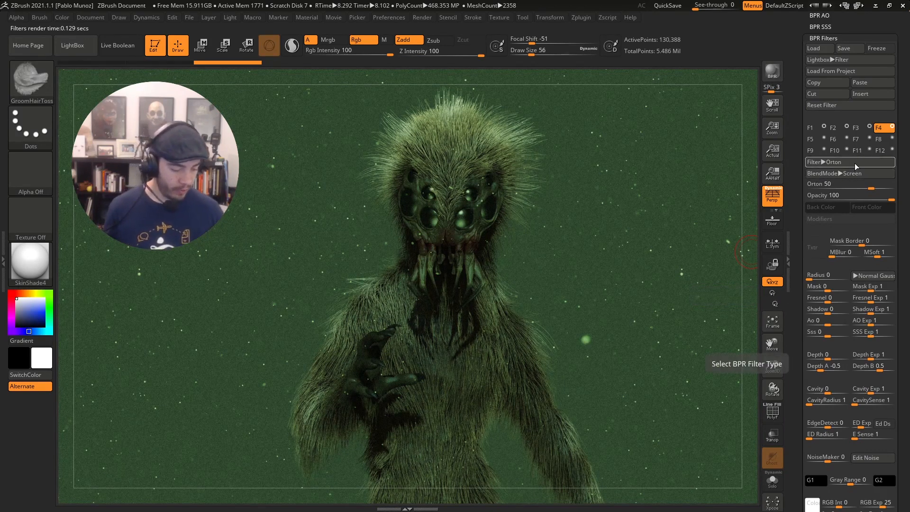
Make the fourth filter a Fade at 52 opacity with a slightly negative Mask modifier.
left_click(848, 162)
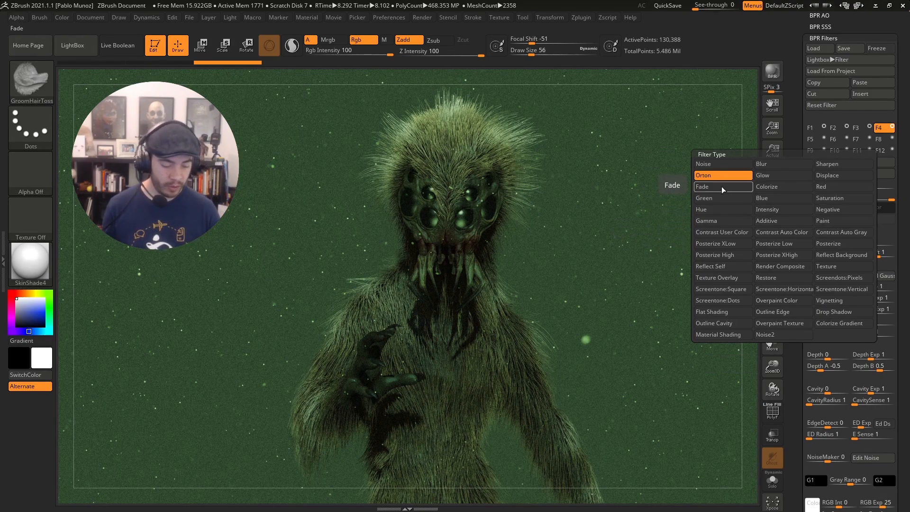
left_click(701, 186)
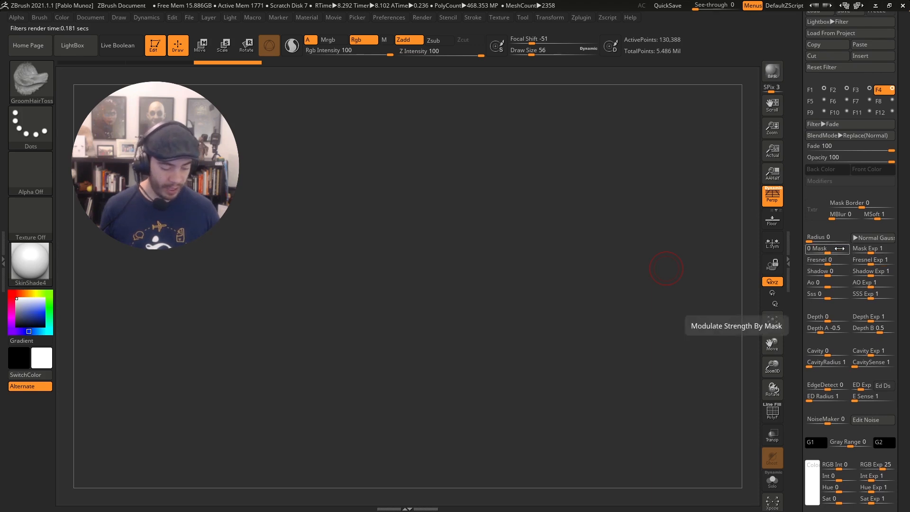
left_click(817, 248)
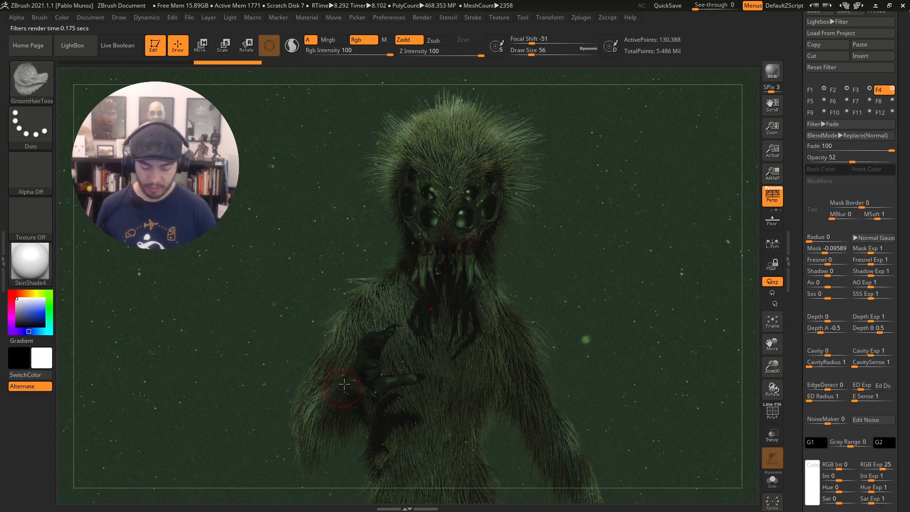
mouse_move(569, 253)
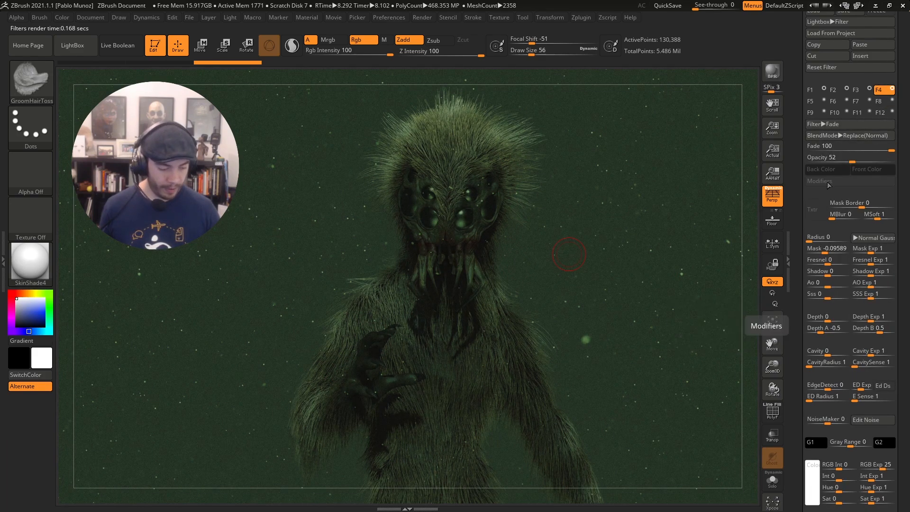
left_click(810, 101)
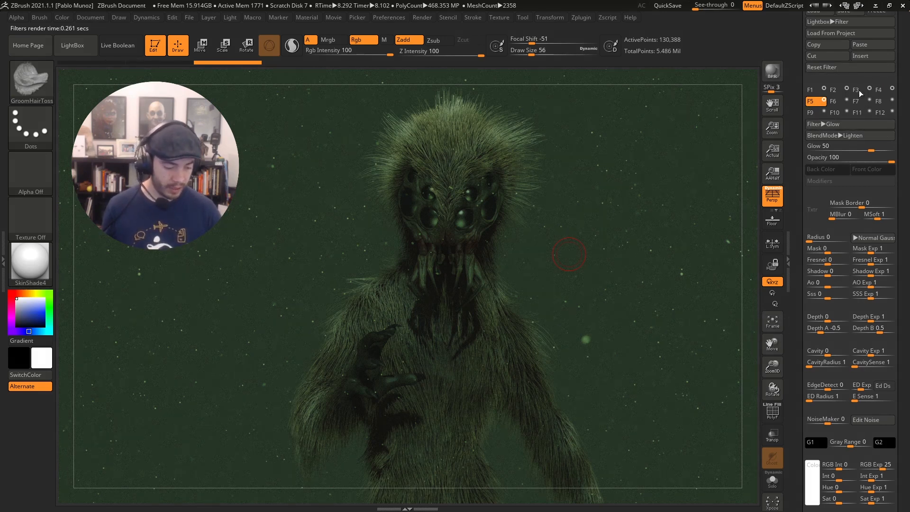
Replace Glow in slot F5 with a Paint filter, Overlay blend, strength 100.
left_click(823, 123)
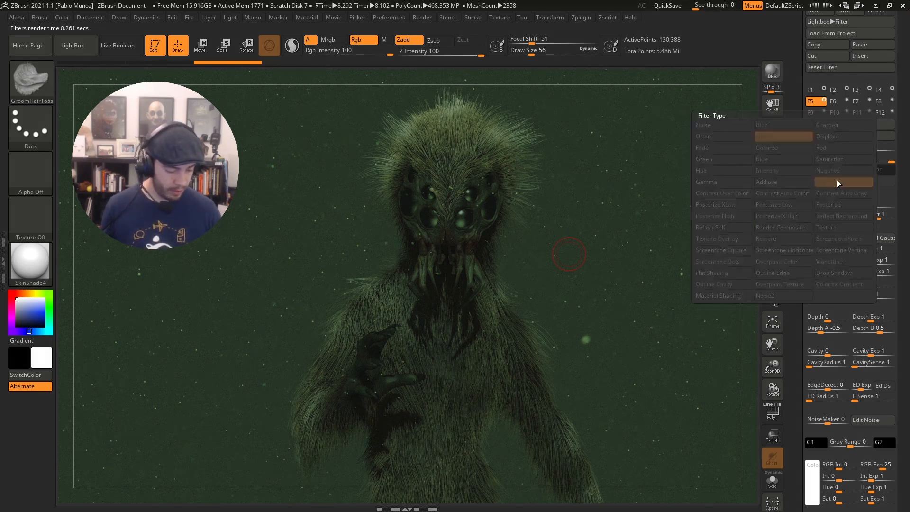
left_click(841, 182)
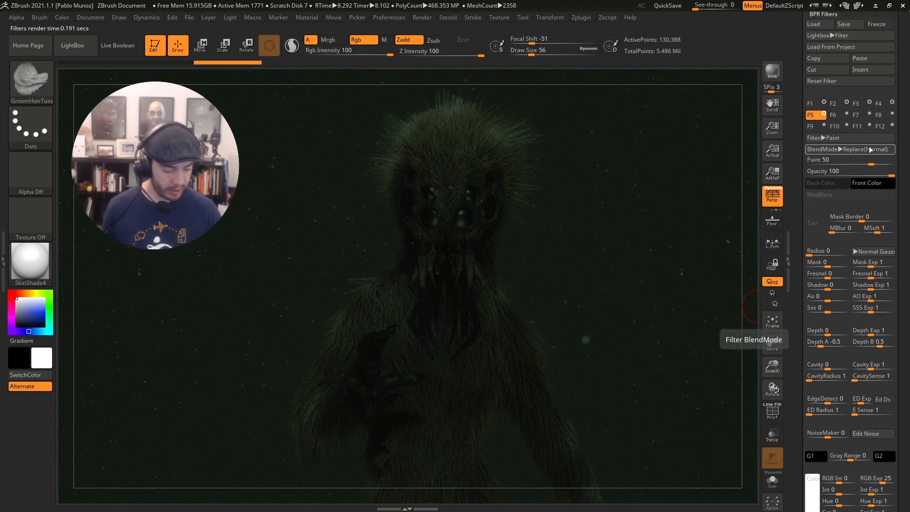
left_click(849, 150)
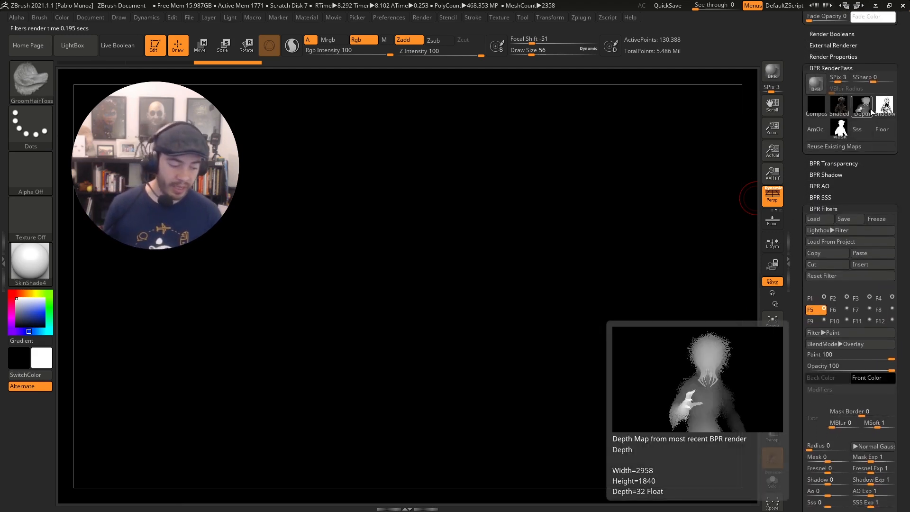
Enable the Depth pass and set F5's Depth to about 0.81 and Depth Exp to about 2.78.
left_click(838, 106)
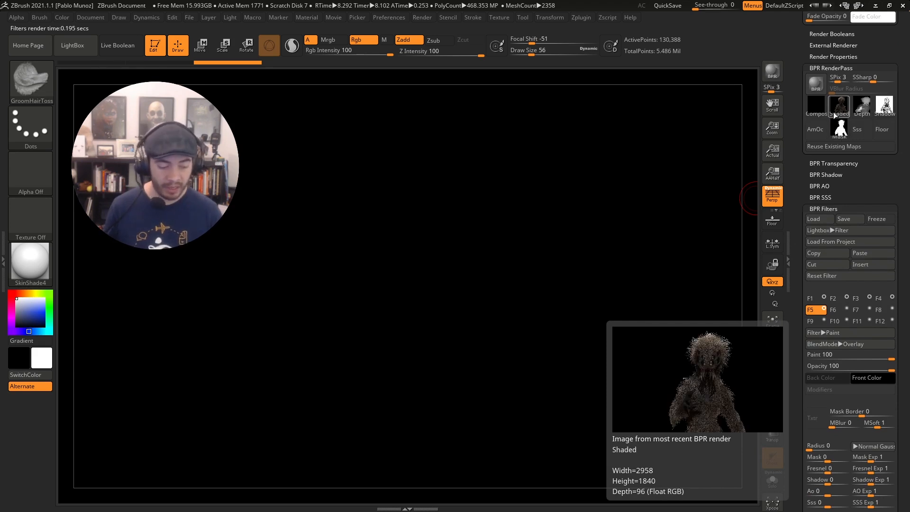
left_click(862, 105)
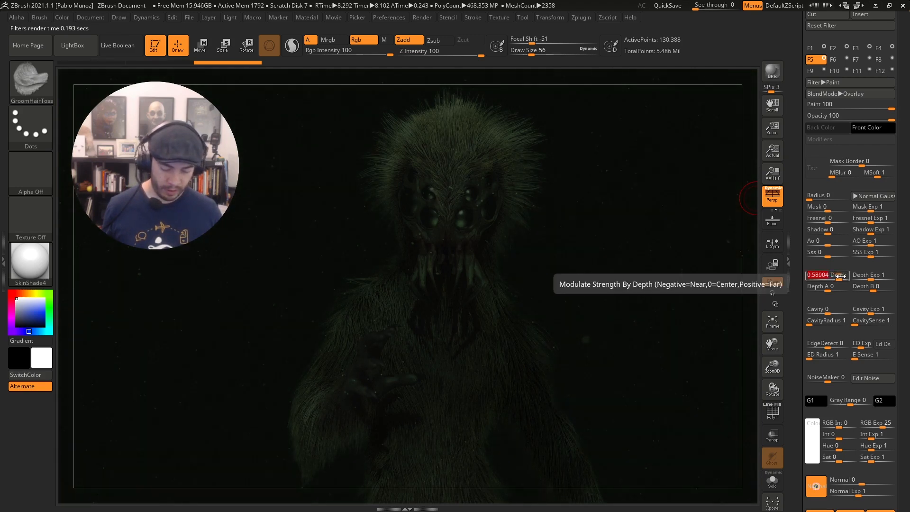
left_click_drag(824, 275, 836, 275)
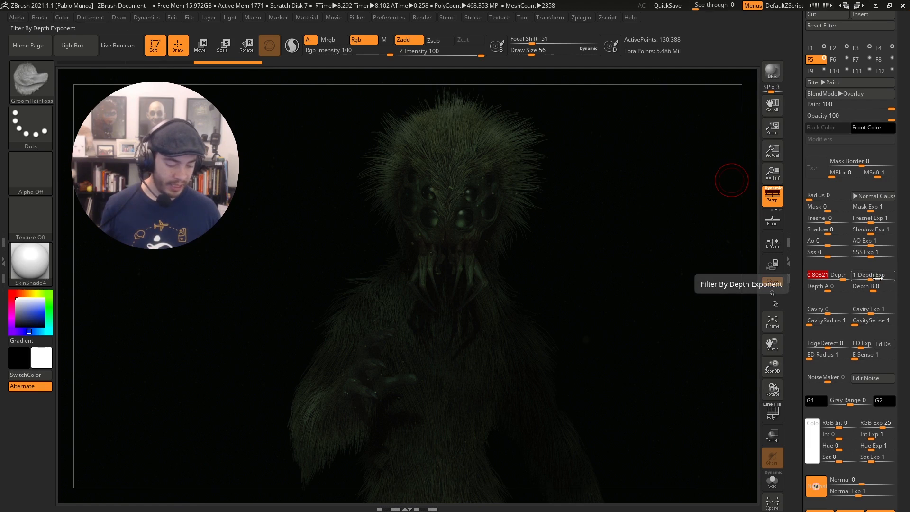
left_click_drag(865, 274, 882, 274)
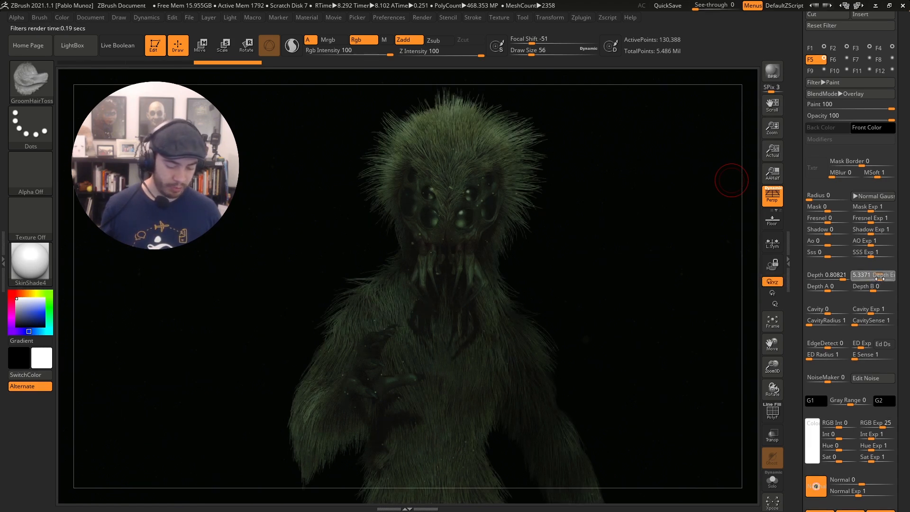
left_click_drag(873, 274, 858, 274)
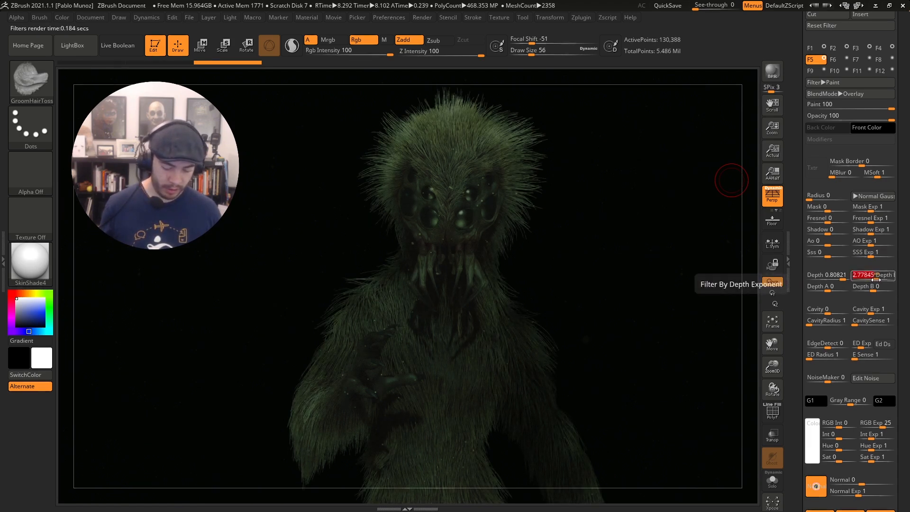
left_click_drag(870, 275, 882, 275)
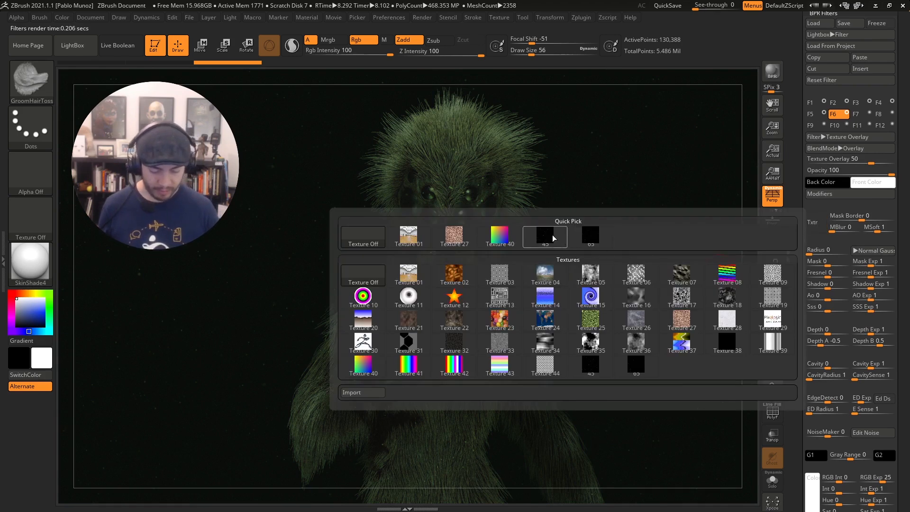
Give F6 the dark speckle texture at 56 opacity, rotating its Base Orientation.
left_click(544, 236)
type("90")
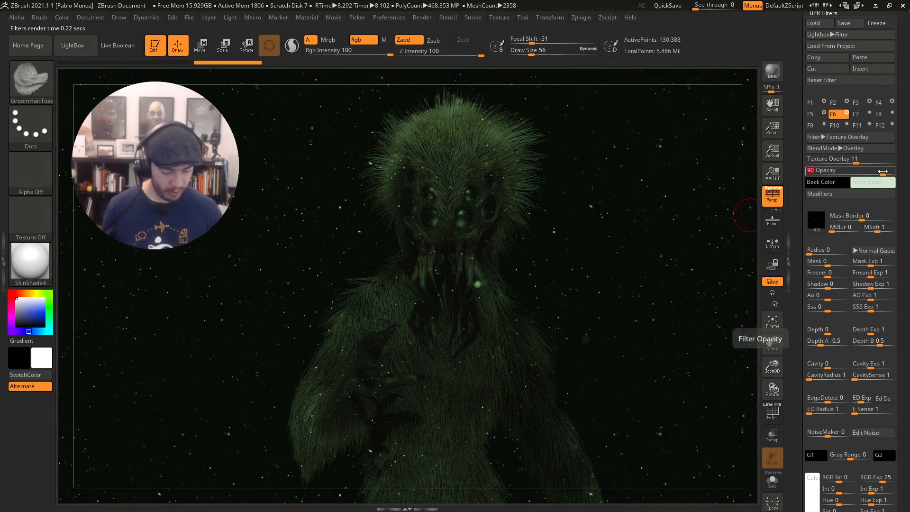
left_click_drag(876, 170, 863, 171)
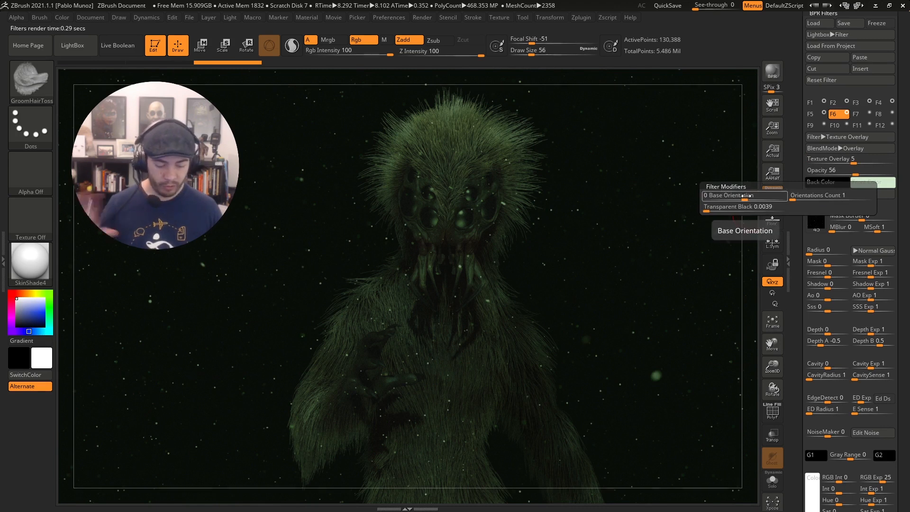
left_click_drag(726, 196, 751, 196)
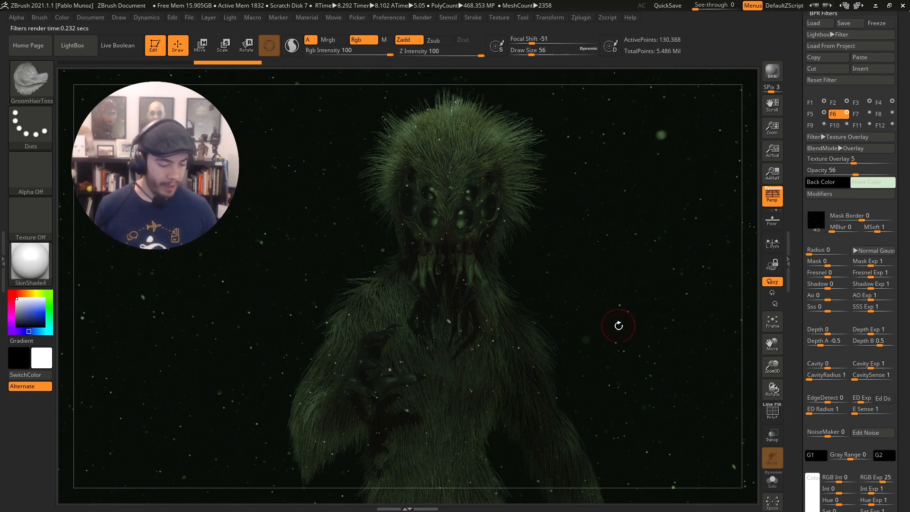
mouse_move(864, 125)
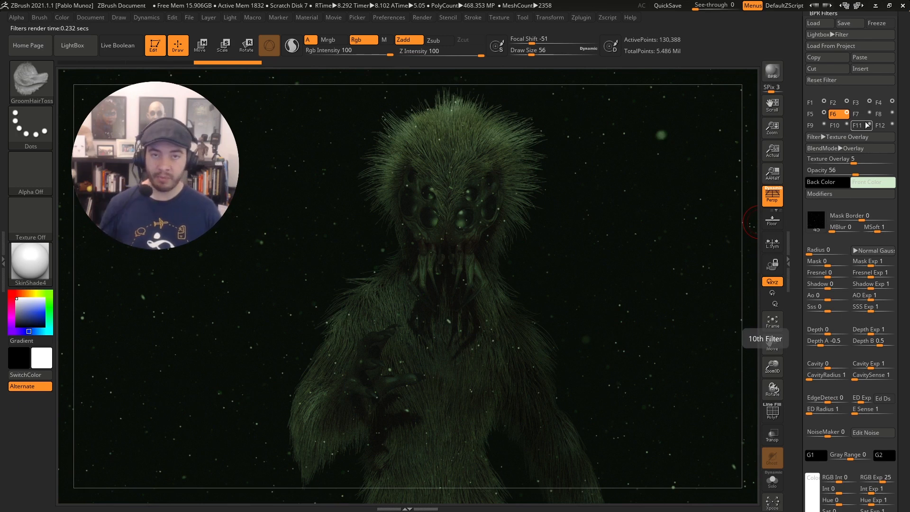
Set filter F7 to Contrast Auto Color with strength 24 and opacity 69.
left_click(854, 114)
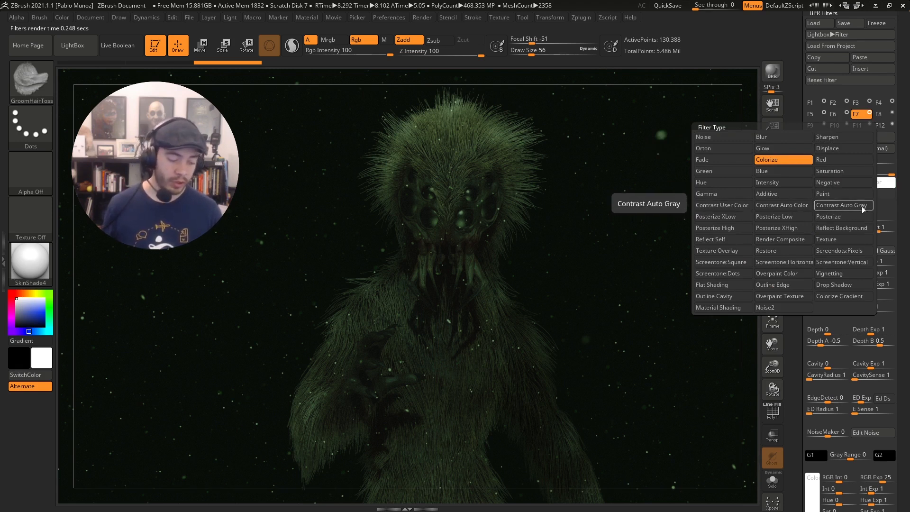
left_click(843, 205)
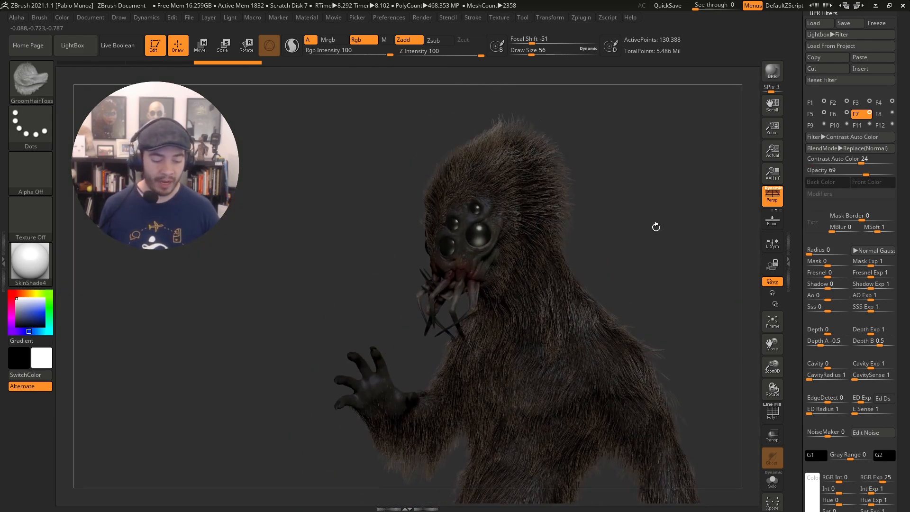
Run a BPR render of the turned creature with the full filter stack.
left_click(772, 70)
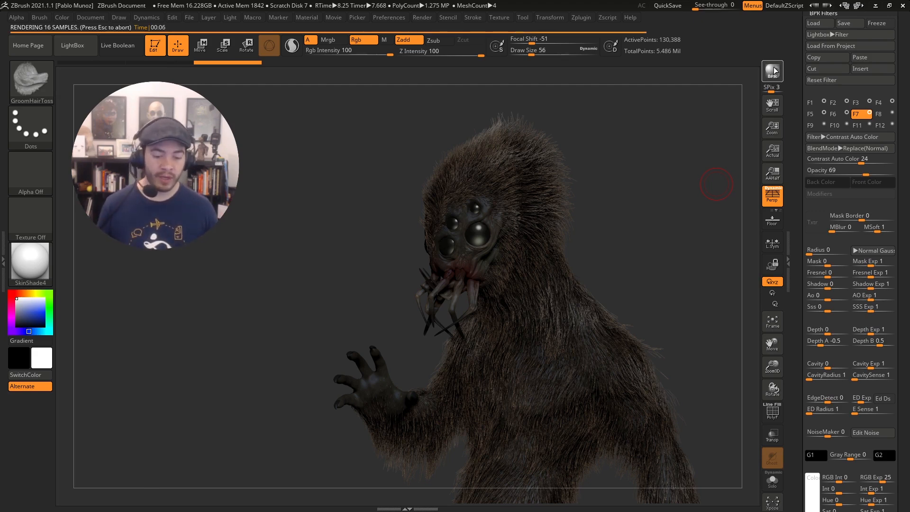
left_click(772, 70)
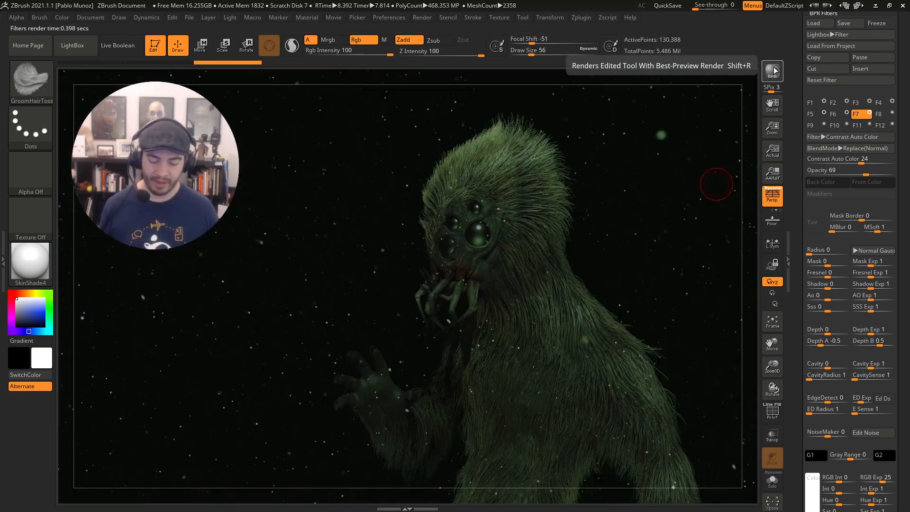